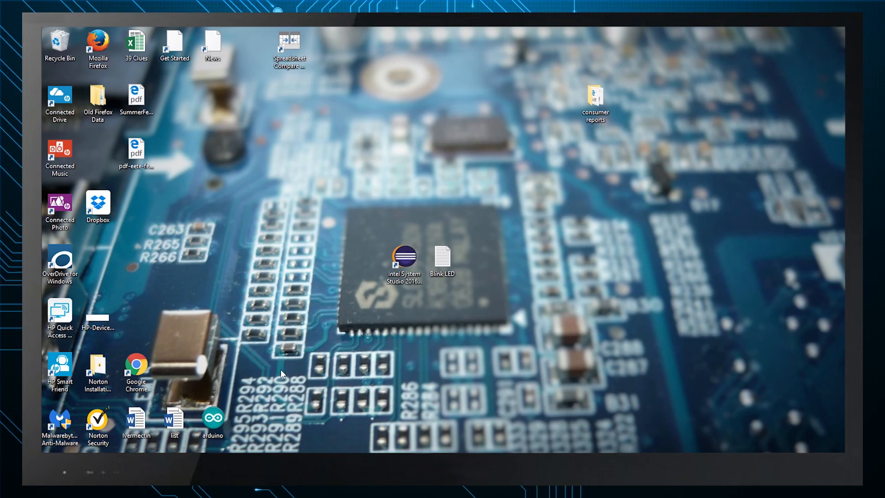
Launch Intel System Studio from its desktop shortcut and accept the default workspace folder
{"action": "left_click", "coordinate": [404, 262]}
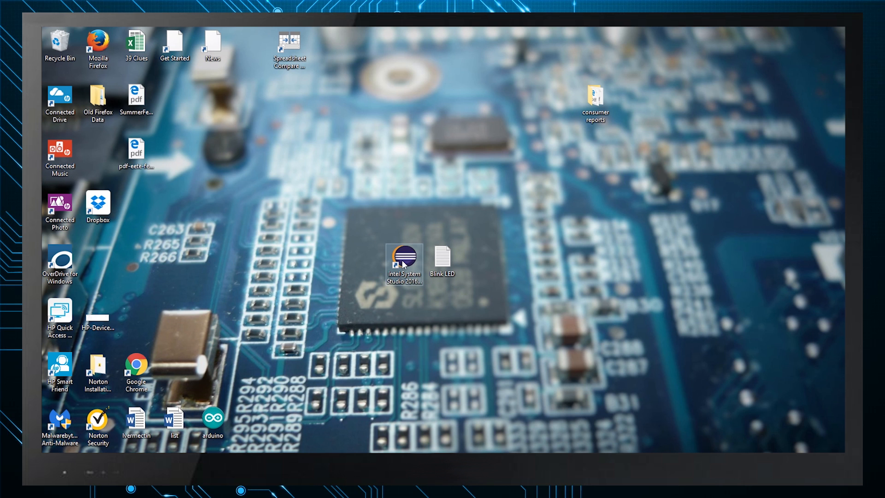
{"action": "double_click", "coordinate": [402, 261]}
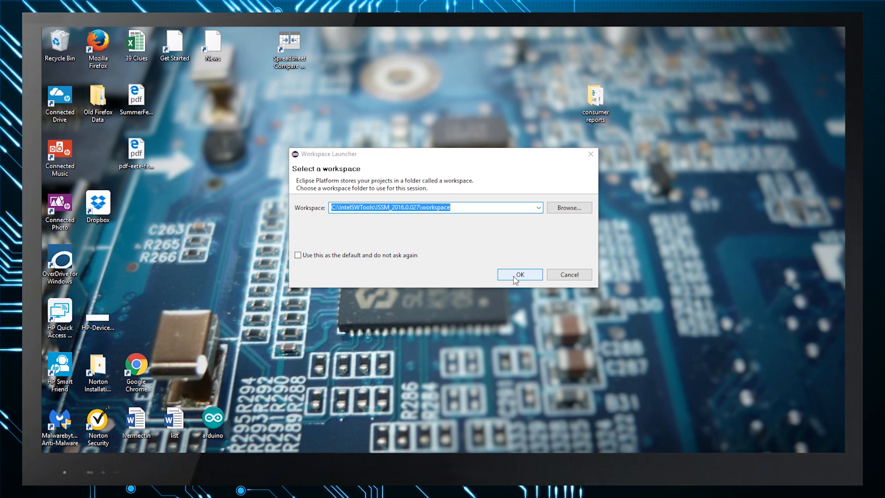
{"action": "left_click", "coordinate": [520, 275]}
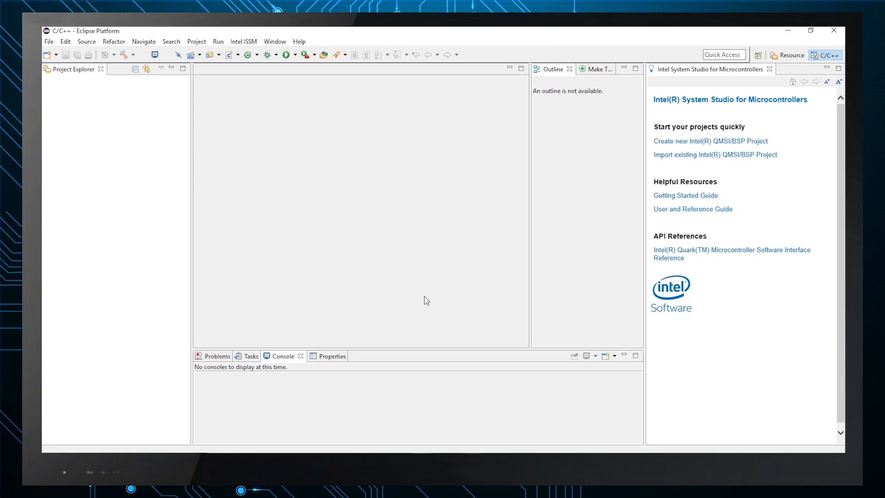
{"action": "mouse_move", "coordinate": [394, 268]}
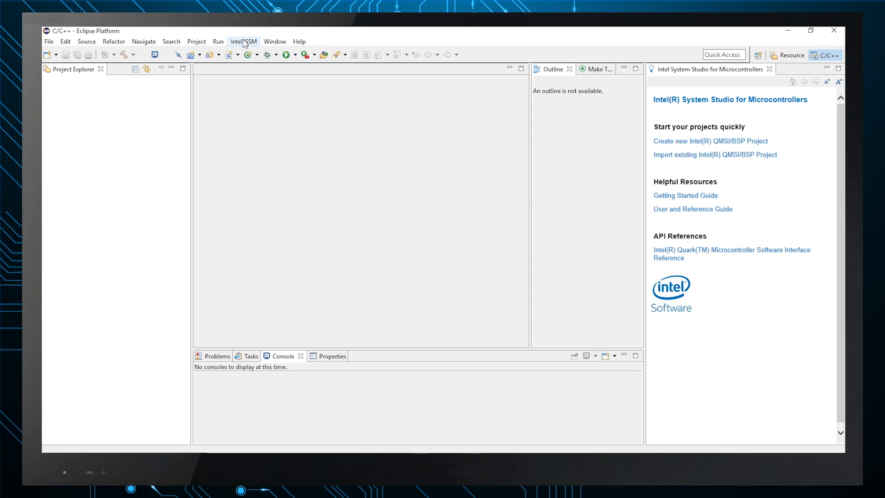
Update the target ROM via Intel ISSM over USB Onboard and dismiss the finished update
{"action": "left_click", "coordinate": [243, 41]}
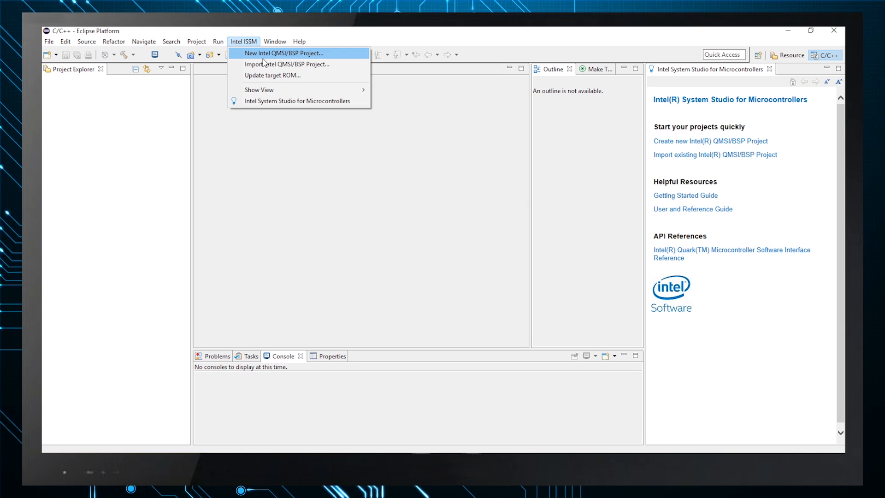
{"action": "mouse_move", "coordinate": [261, 75]}
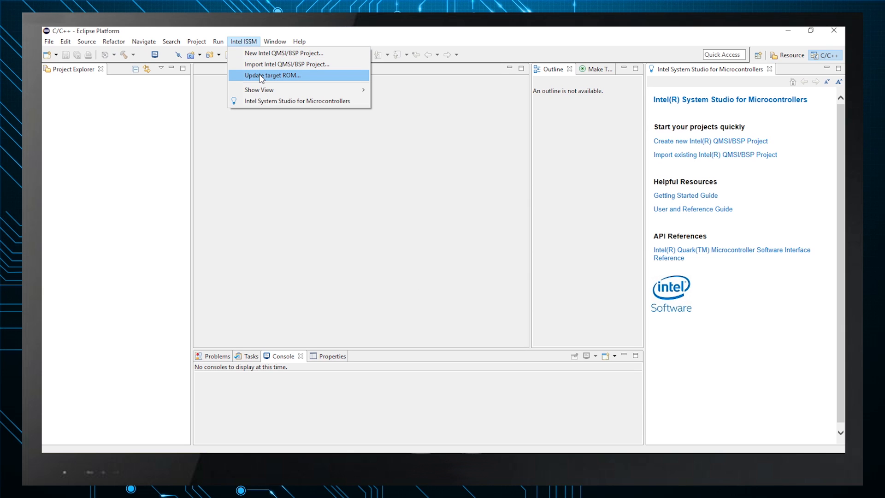
{"action": "left_click", "coordinate": [271, 75]}
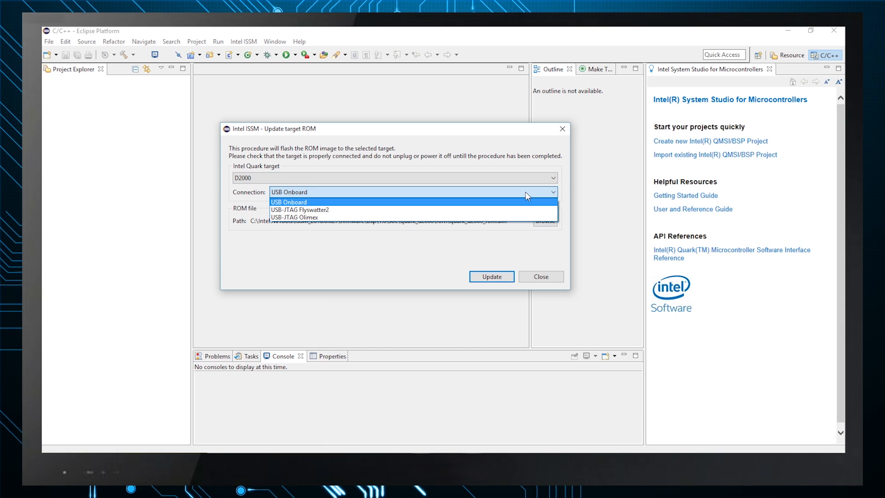
{"action": "left_click", "coordinate": [290, 202]}
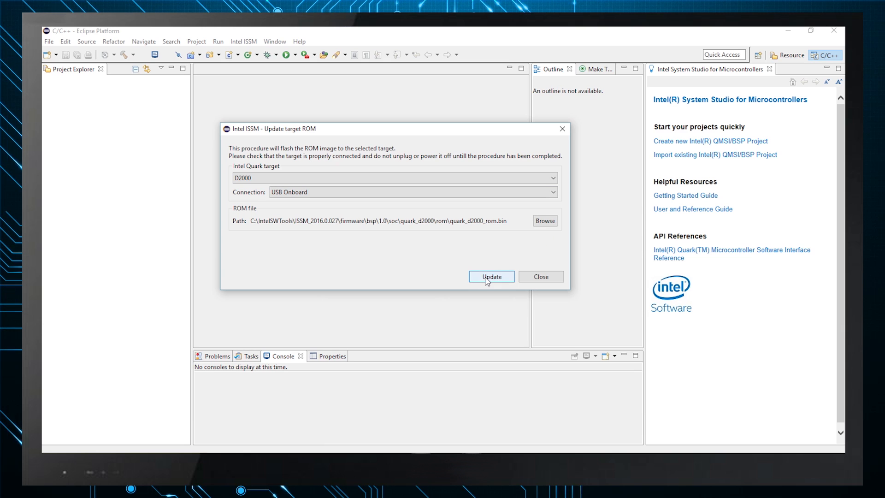
{"action": "mouse_move", "coordinate": [488, 282]}
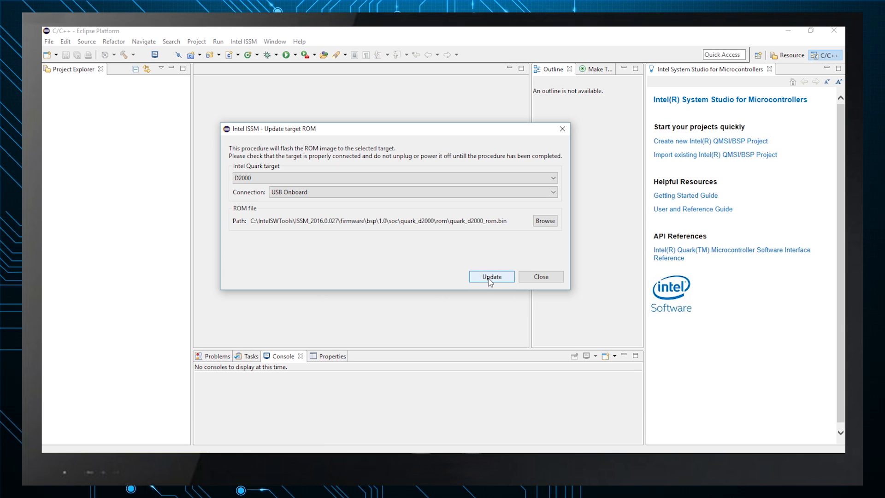
{"action": "left_click", "coordinate": [491, 276]}
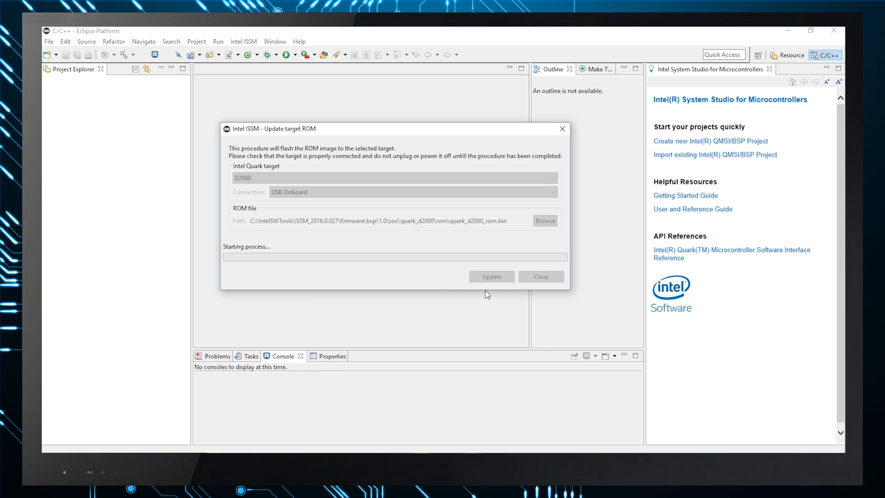
{"action": "left_click", "coordinate": [542, 276]}
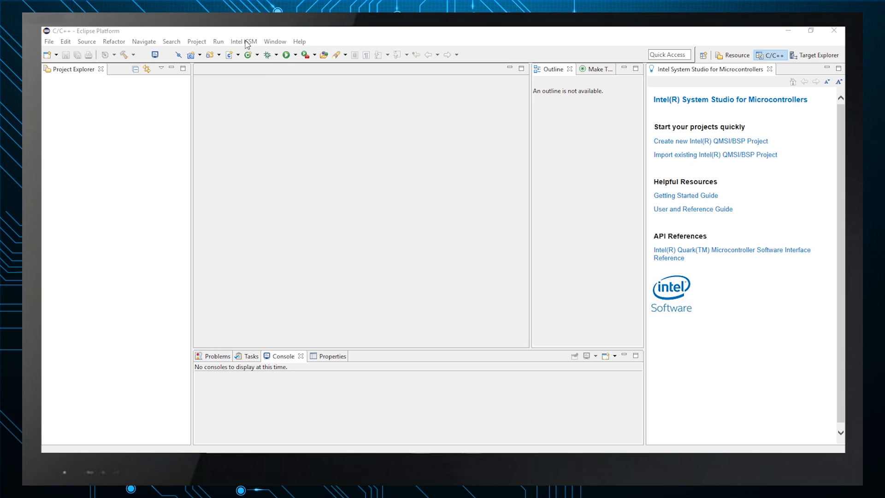
Start a new Intel QMSI/BSP project named Blink_LED
{"action": "left_click", "coordinate": [244, 41]}
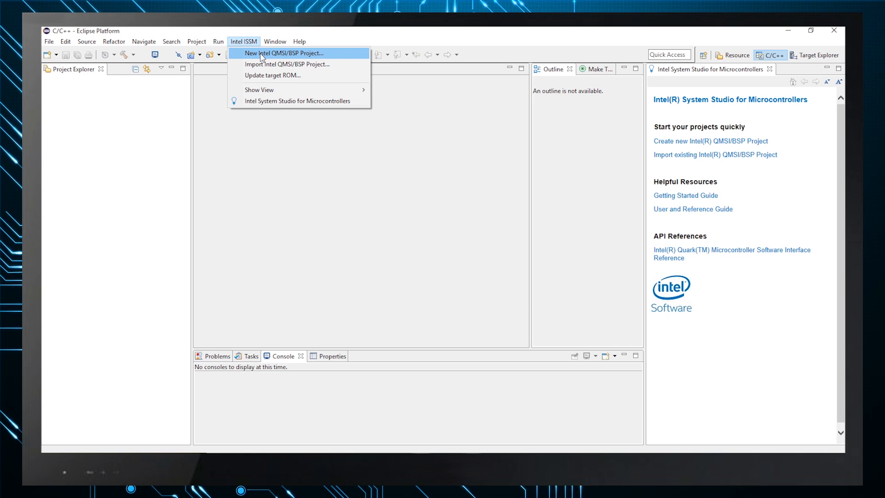
{"action": "left_click", "coordinate": [278, 52]}
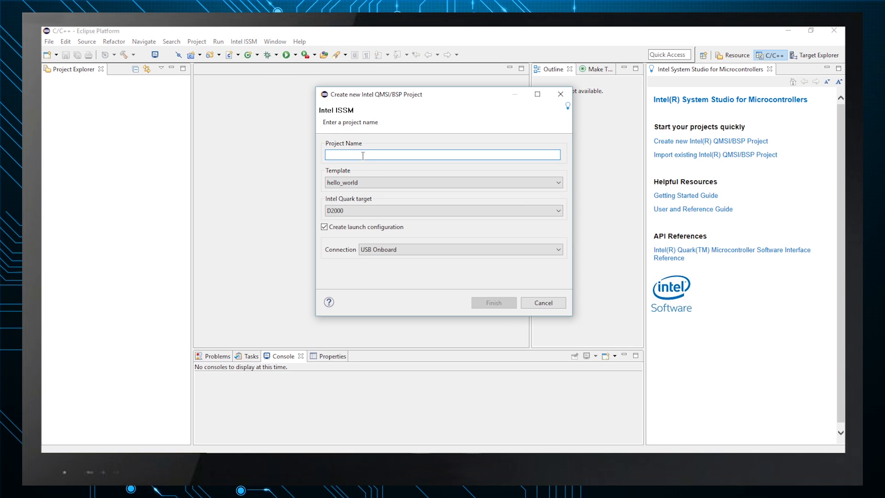
{"action": "type", "text": "Blink"}
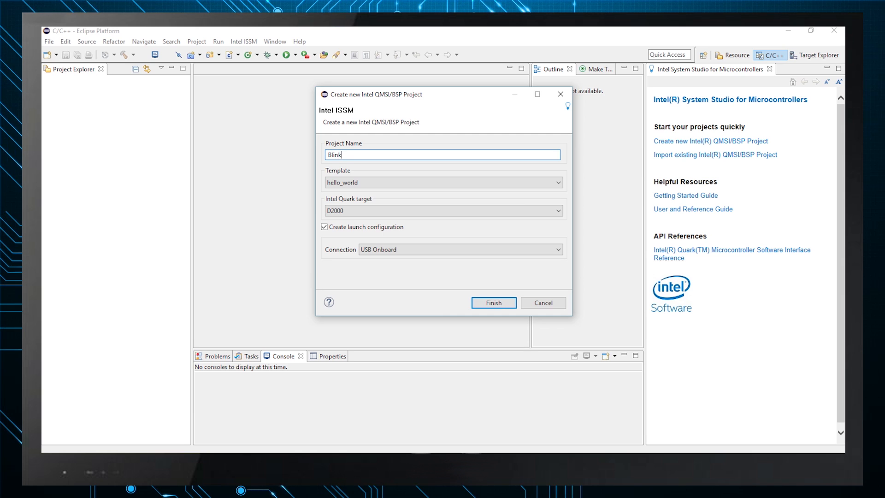
{"action": "type", "text": "_LED"}
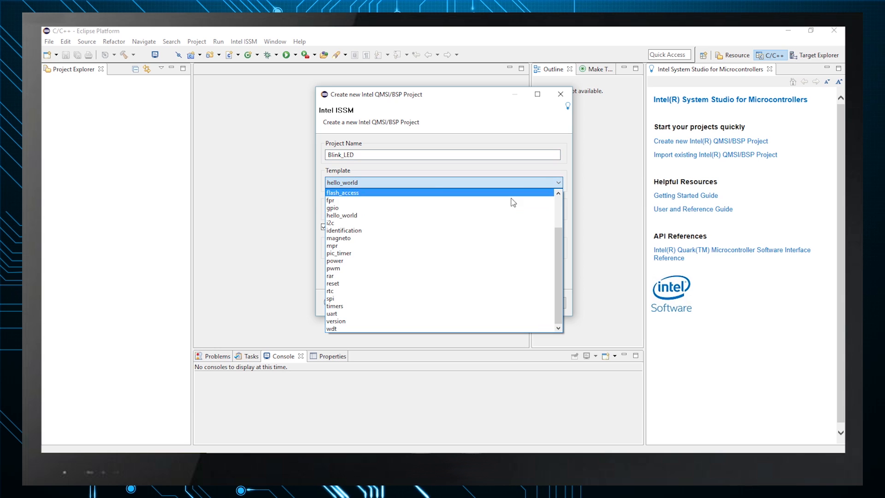
Keep the hello_world template, D2000 target and USB Onboard connection, then create and select Blink_LED
{"action": "left_click", "coordinate": [342, 216]}
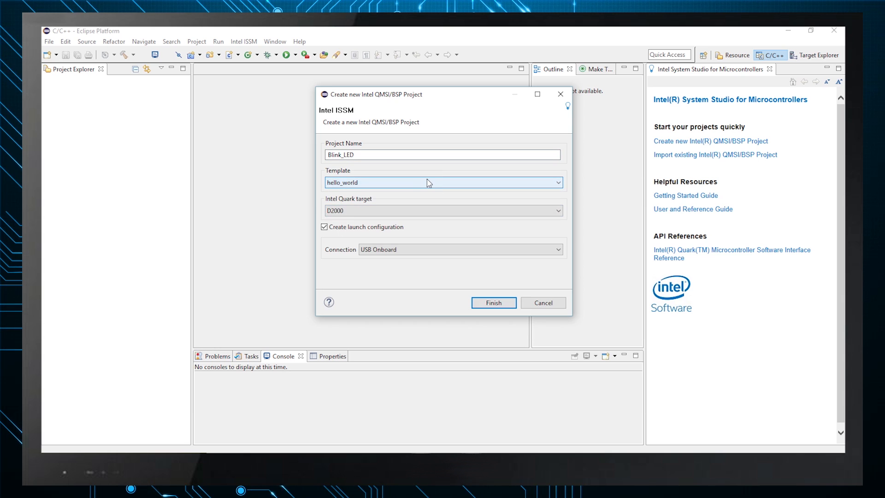
{"action": "left_click", "coordinate": [443, 210]}
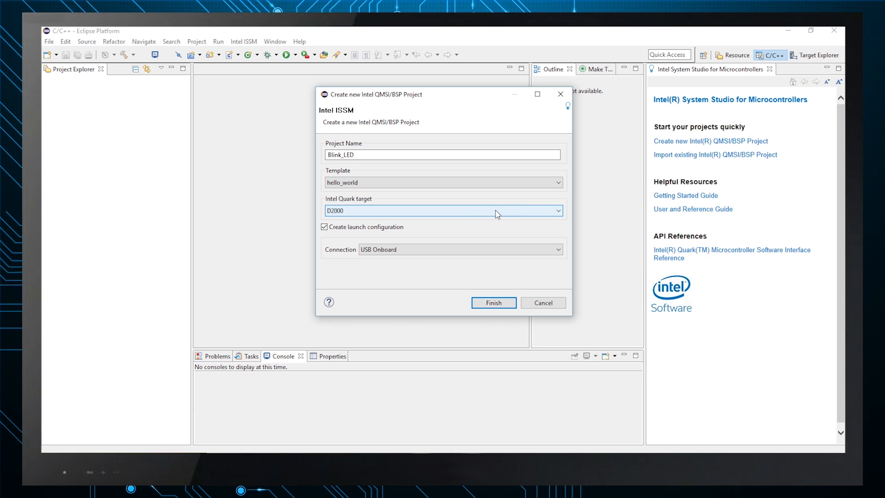
{"action": "left_click", "coordinate": [558, 249]}
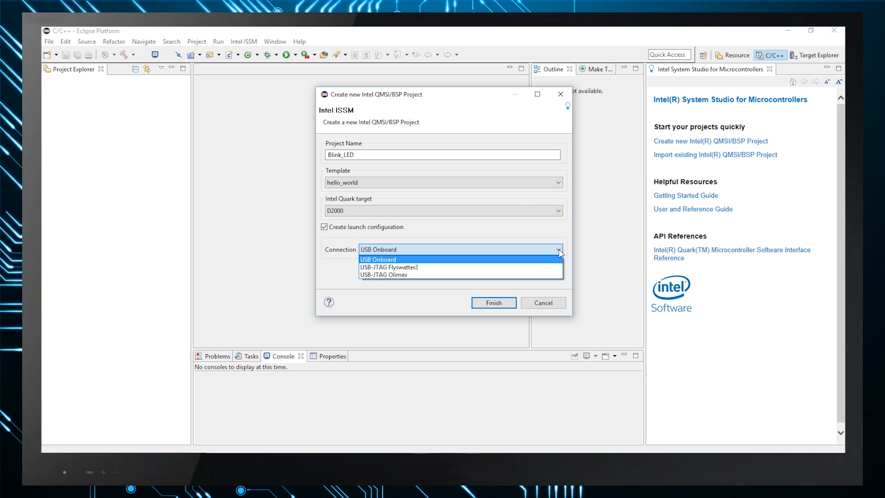
{"action": "mouse_move", "coordinate": [503, 260]}
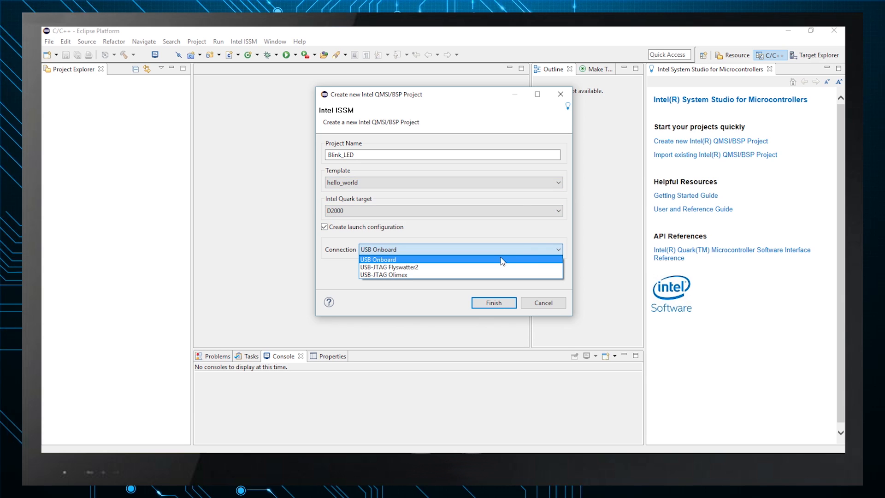
{"action": "left_click", "coordinate": [493, 303]}
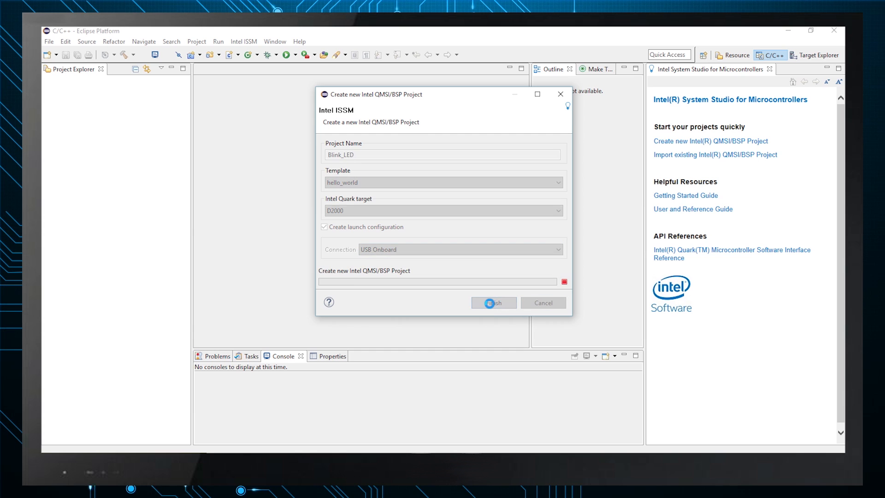
{"action": "left_click", "coordinate": [489, 302]}
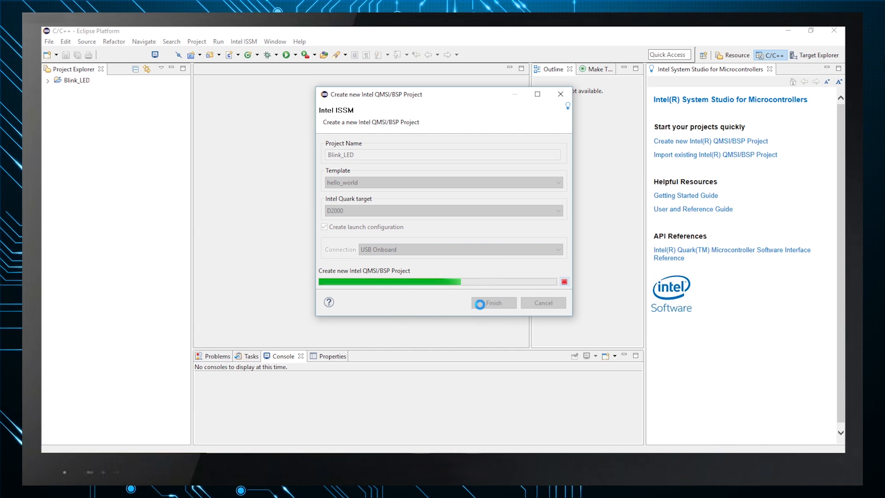
{"action": "left_click", "coordinate": [494, 302]}
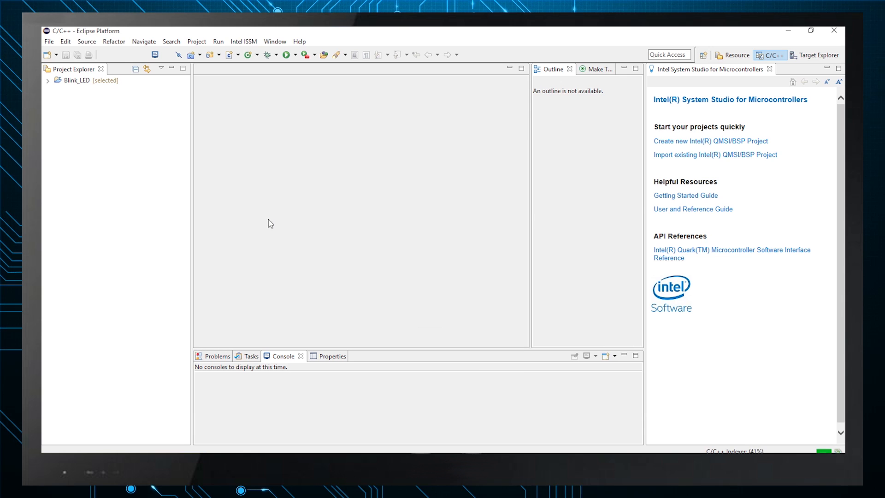
Build the Blink_LED project's build_debug configuration
{"action": "left_click", "coordinate": [74, 81]}
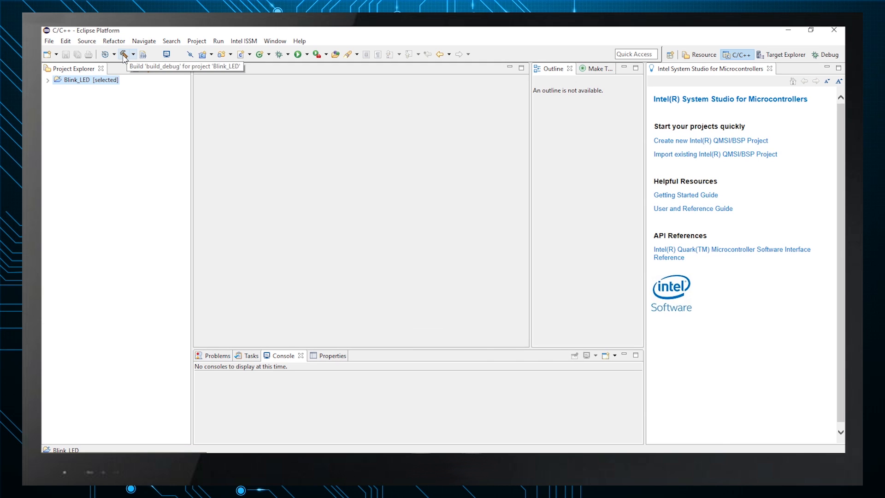
{"action": "left_click", "coordinate": [123, 54]}
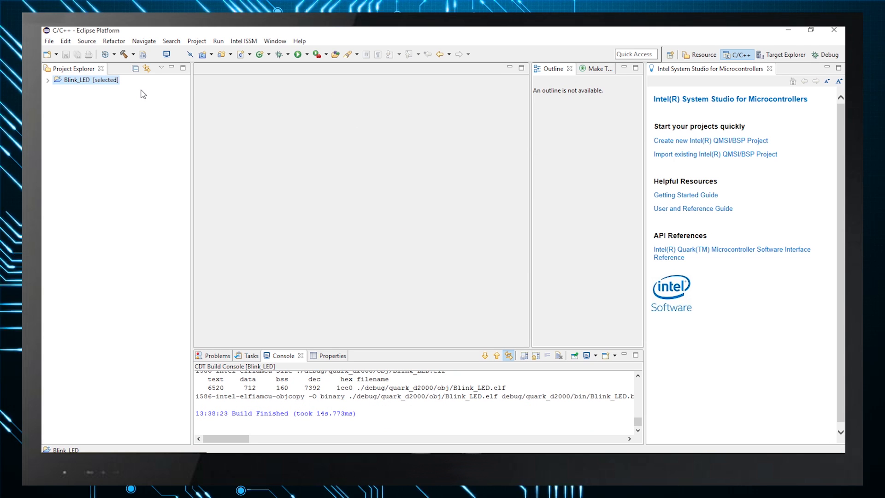
Expand Blink_LED in Project Explorer and open main.c for editing
{"action": "left_click", "coordinate": [48, 79]}
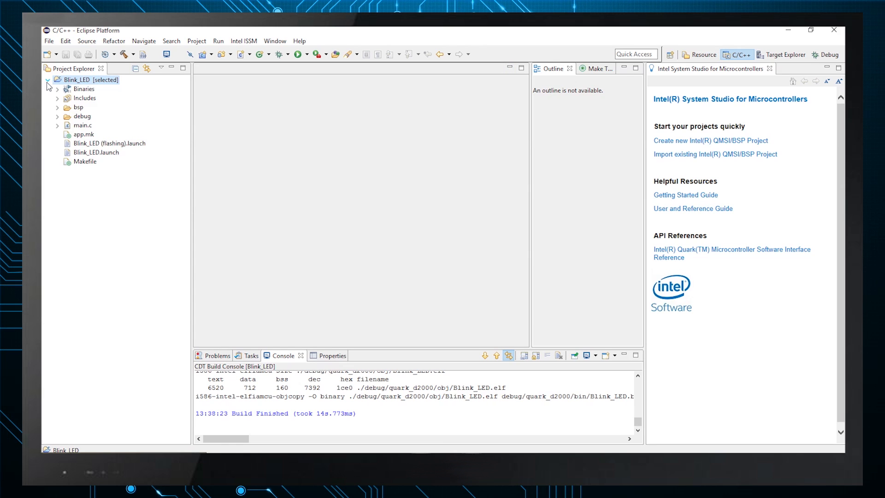
{"action": "left_click", "coordinate": [81, 126]}
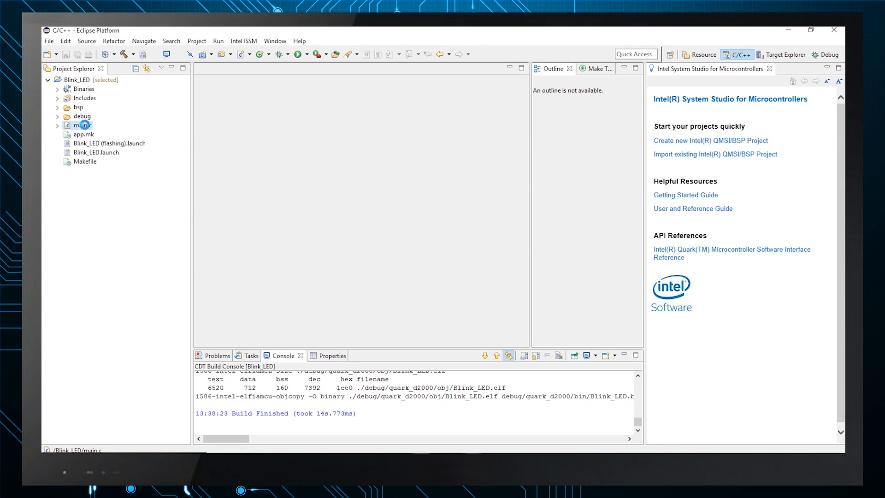
{"action": "double_click", "coordinate": [80, 125]}
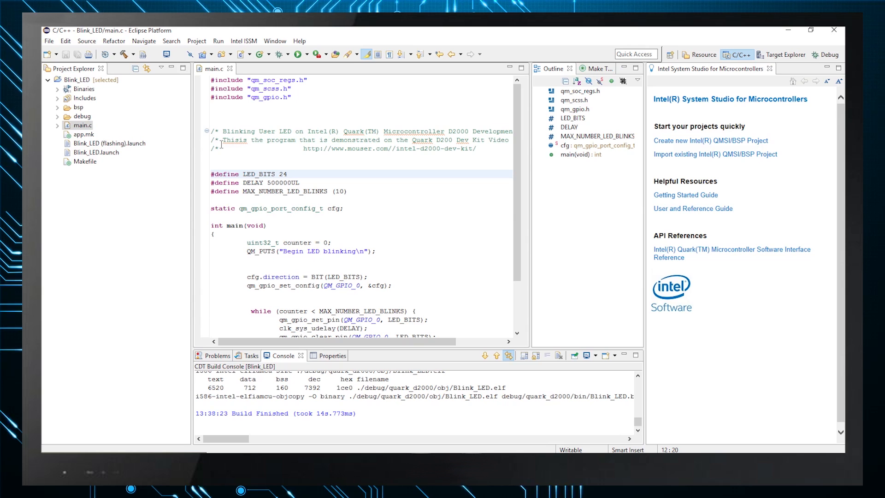
{"action": "mouse_move", "coordinate": [288, 53]}
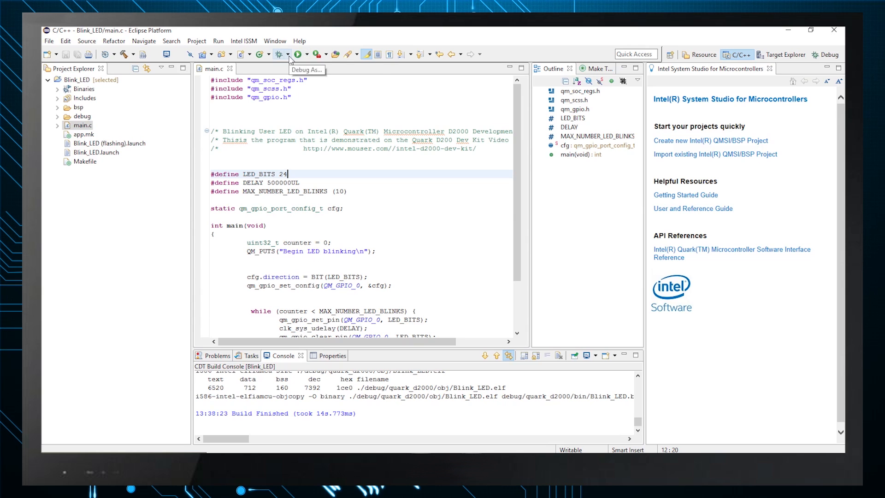
Launch the Blink_LED (flashing) debug configuration and accept switching to the Debug perspective
{"action": "left_click", "coordinate": [288, 53]}
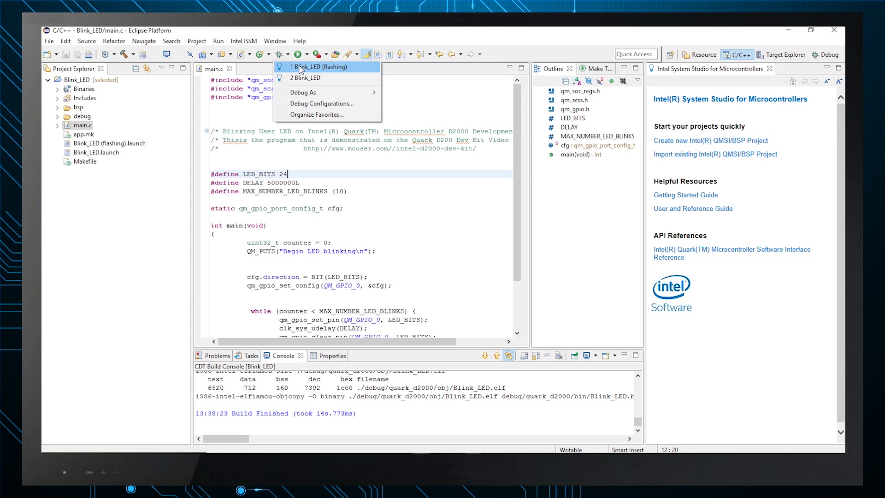
{"action": "left_click", "coordinate": [319, 66]}
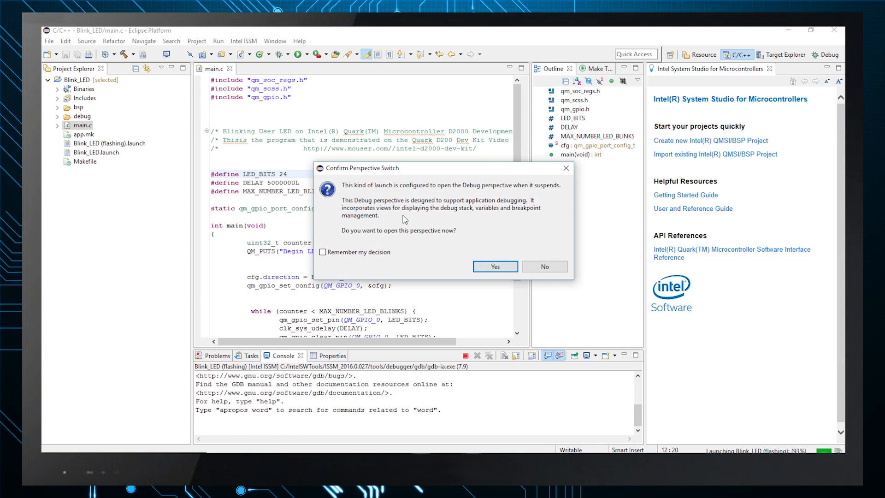
{"action": "left_click", "coordinate": [495, 266]}
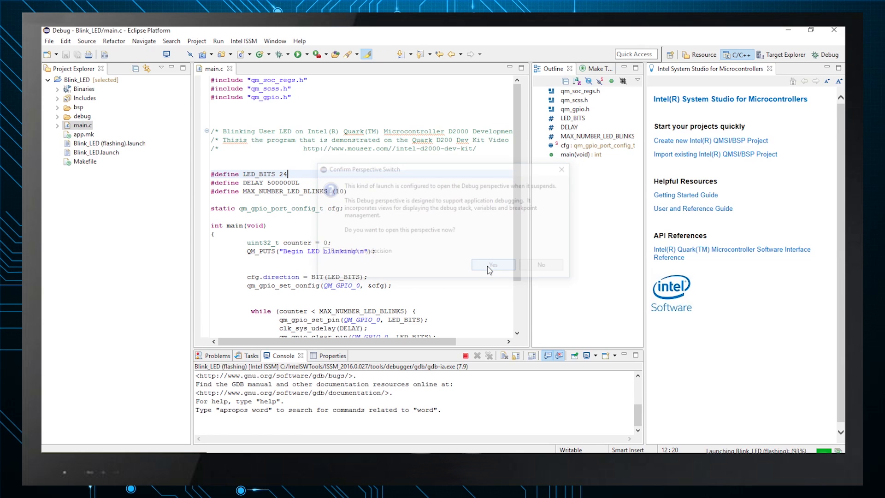
{"action": "left_click", "coordinate": [493, 265]}
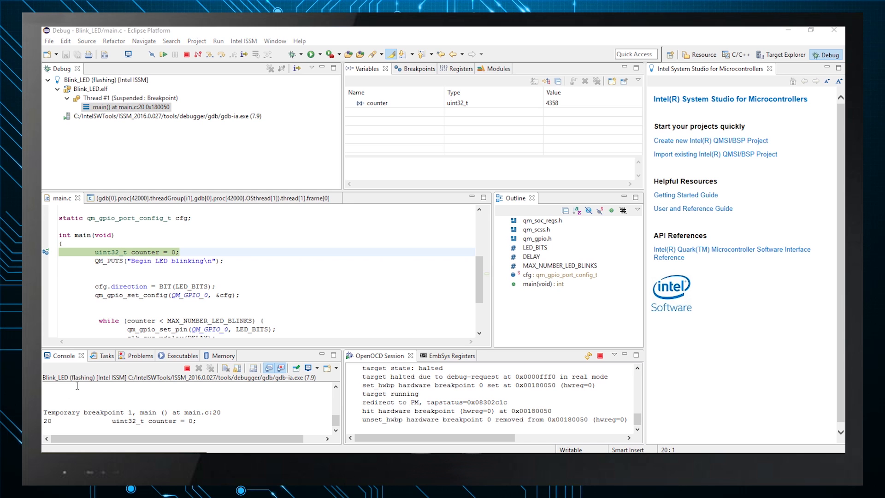
{"action": "mouse_move", "coordinate": [307, 287]}
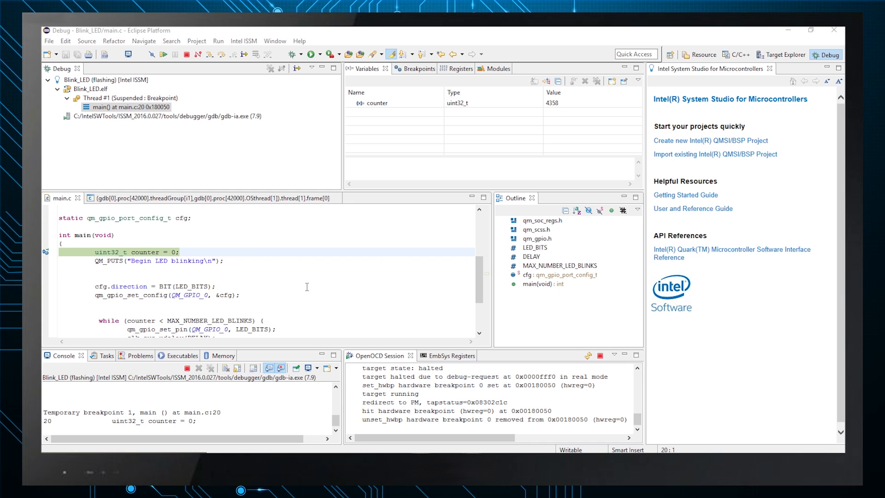
Resume the suspended main() thread from the Debug view so the program runs on the board
{"action": "left_click", "coordinate": [121, 107]}
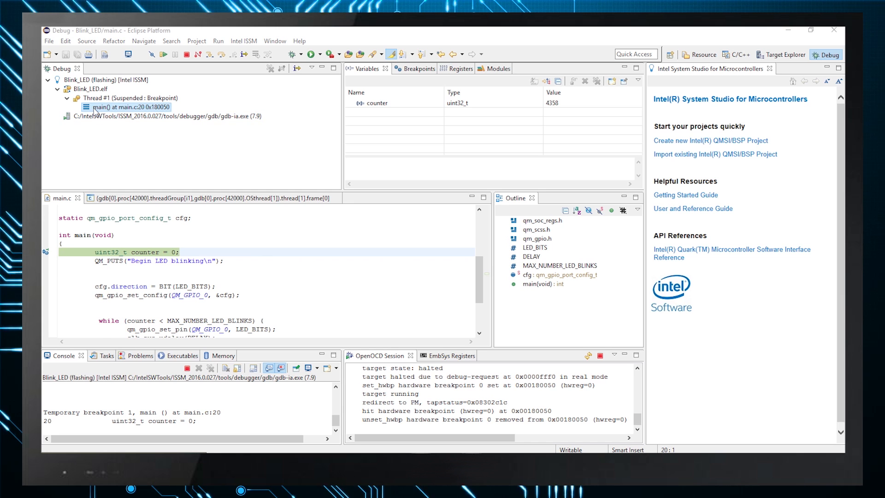
{"action": "right_click", "coordinate": [120, 107]}
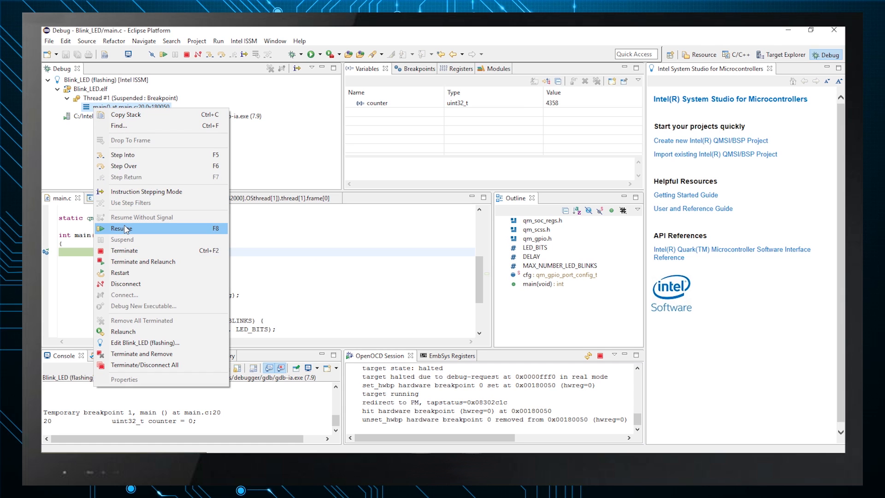
{"action": "mouse_move", "coordinate": [121, 239]}
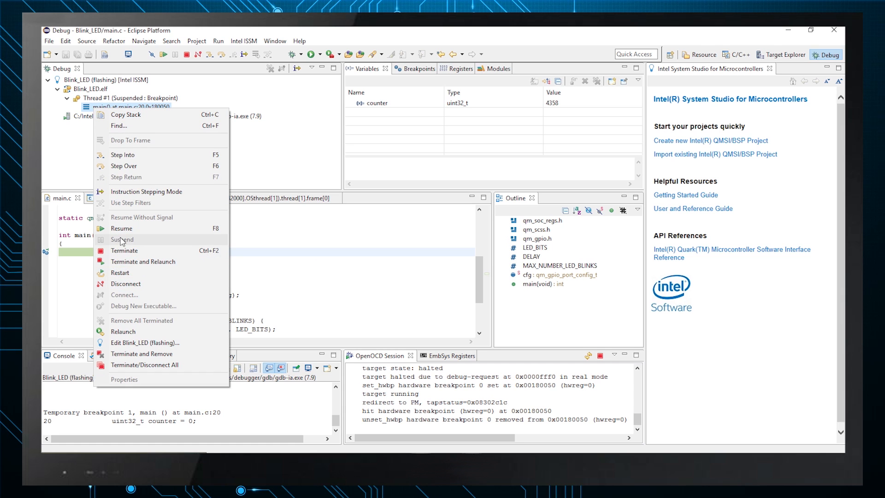
{"action": "left_click", "coordinate": [122, 229]}
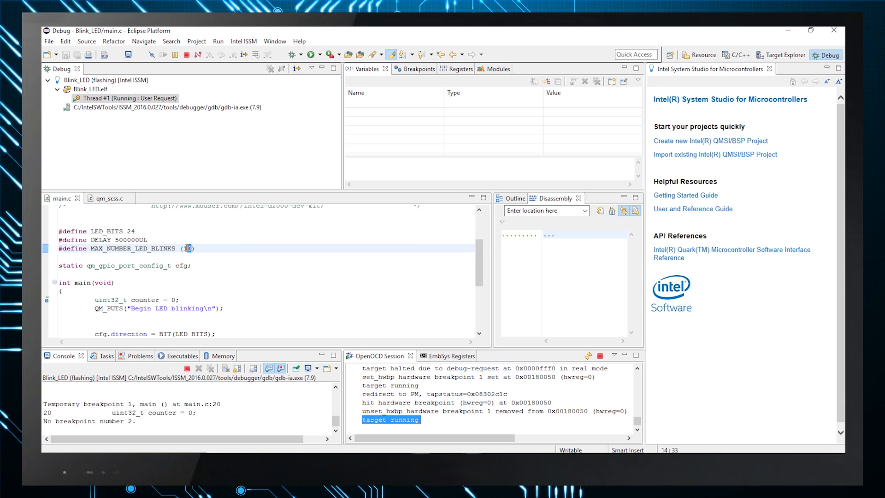
Change MAX_NUMBER_LED_BLINKS in main.c to 500
{"action": "type", "text": "50"}
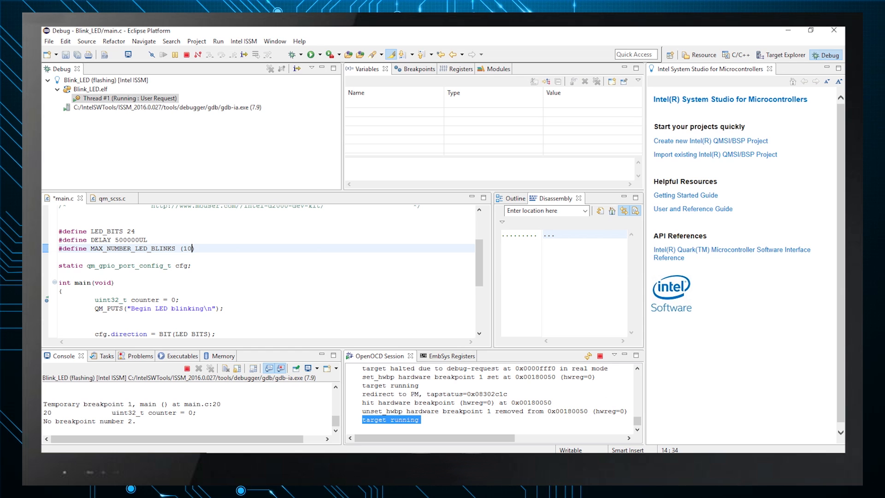
{"action": "type", "text": "50"}
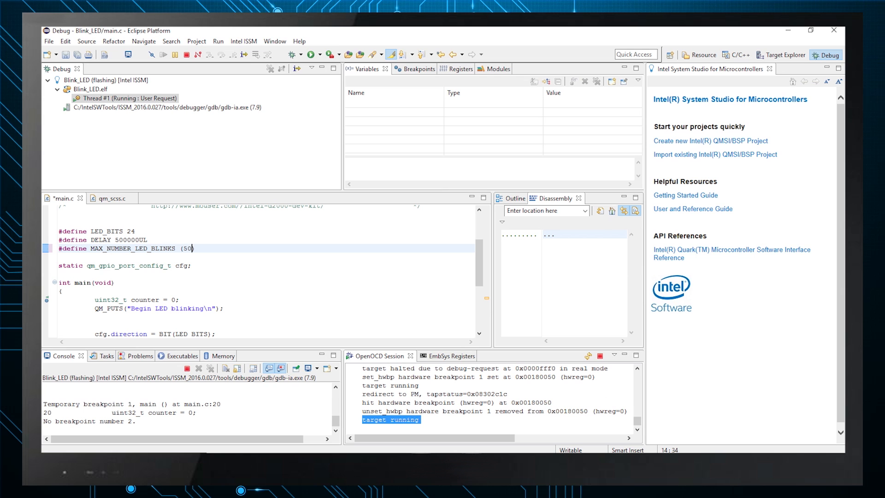
{"action": "type", "text": "0"}
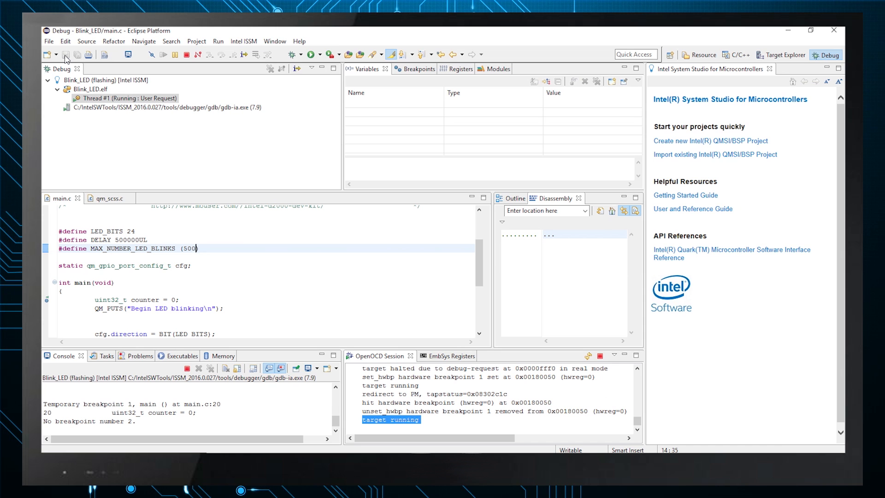
{"action": "mouse_move", "coordinate": [291, 53]}
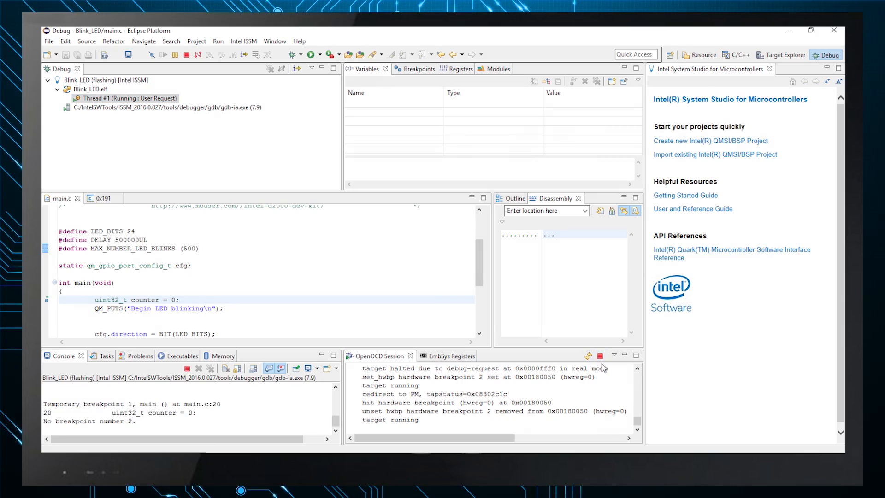
{"action": "mouse_move", "coordinate": [600, 356]}
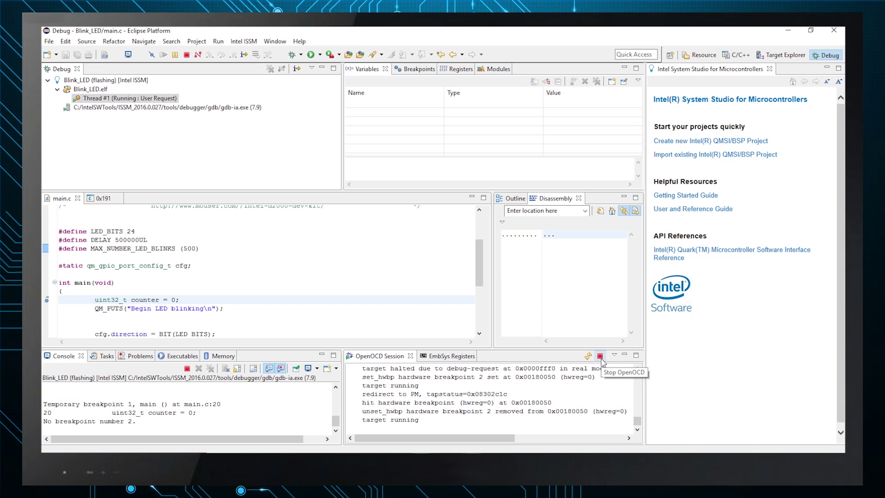